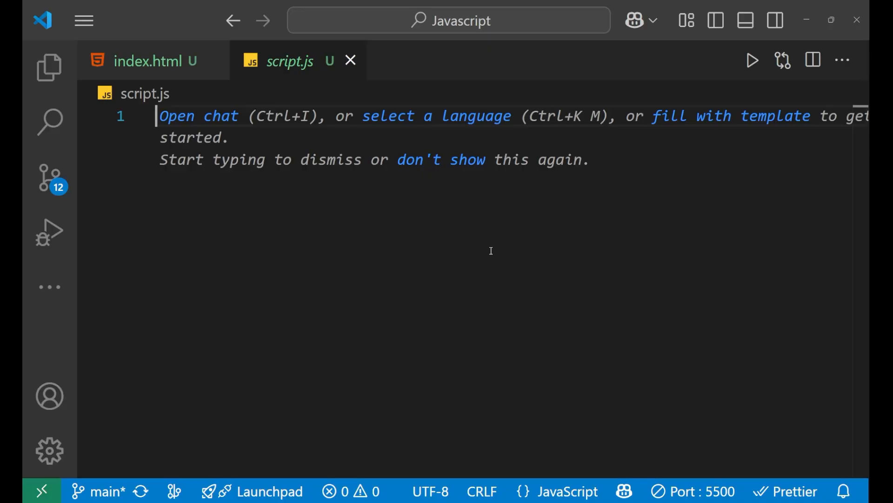
Type const arr = ['apple', 'banana', 'apple', 'orange', 'banana', 'apple']; in script.js
{"action": "type", "text": "const arr = ['apple', 'banana', 'apple', 'orange', 'banana', 'apple'];"}
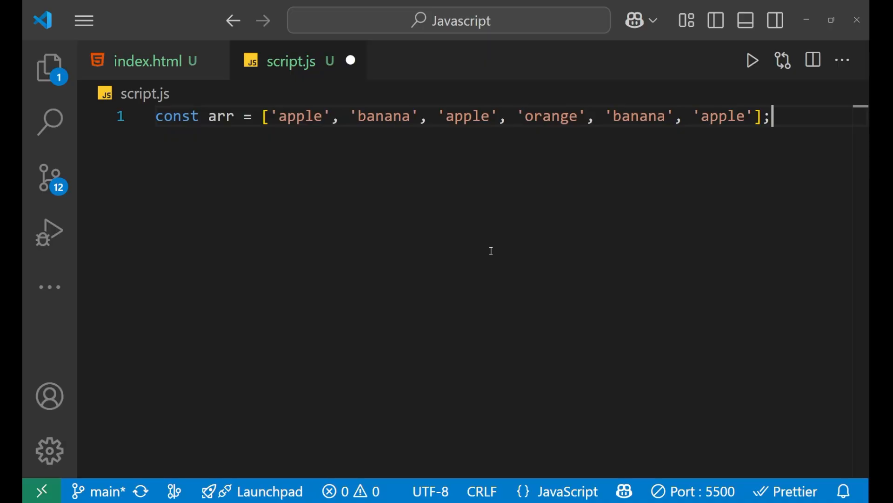
{"action": "double_click", "coordinate": [220, 117]}
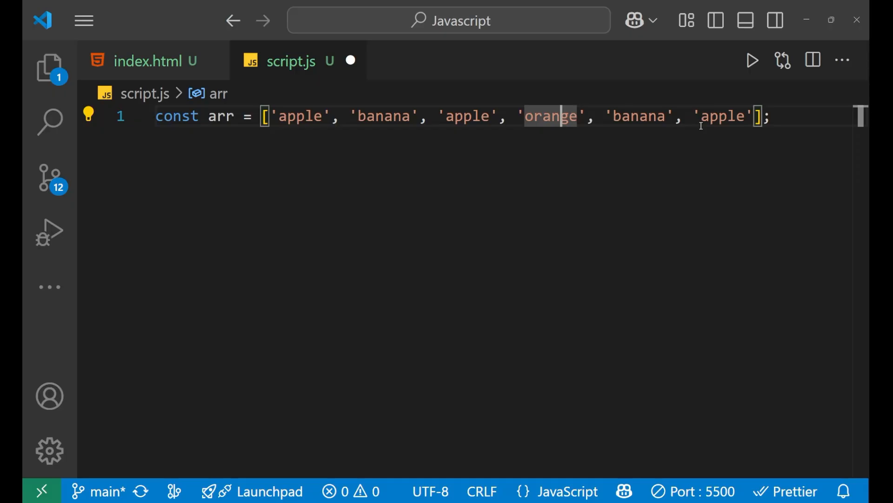
{"action": "mouse_move", "coordinate": [784, 114]}
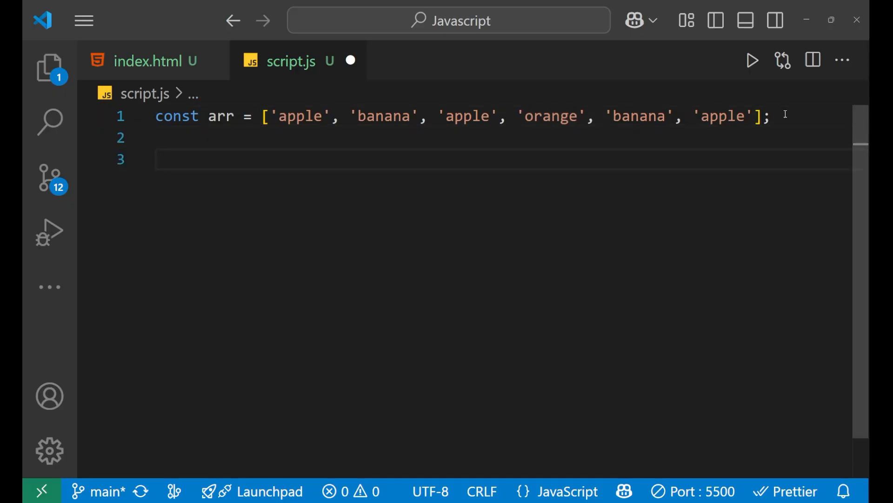
Add lines 'apple : 3', 'banana: 2', 'orange : 1' and comment them out with Ctrl+/
{"action": "type", "text": "apple :"}
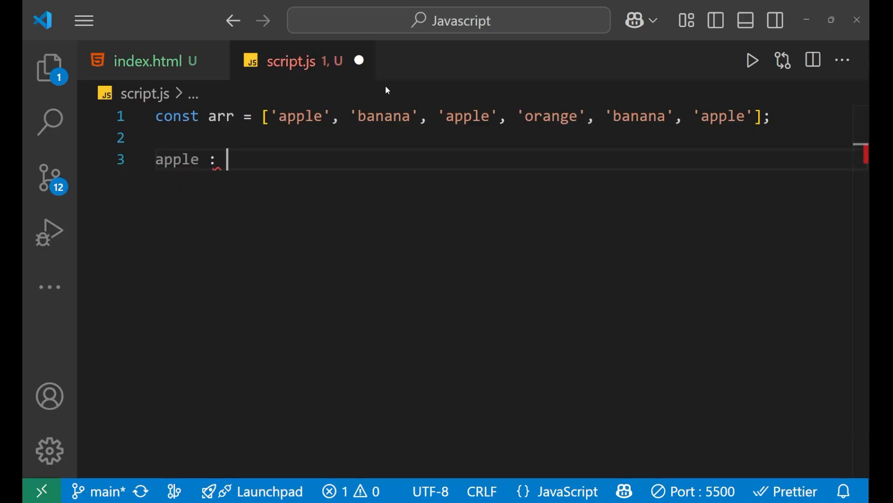
{"action": "type", "text": "3"}
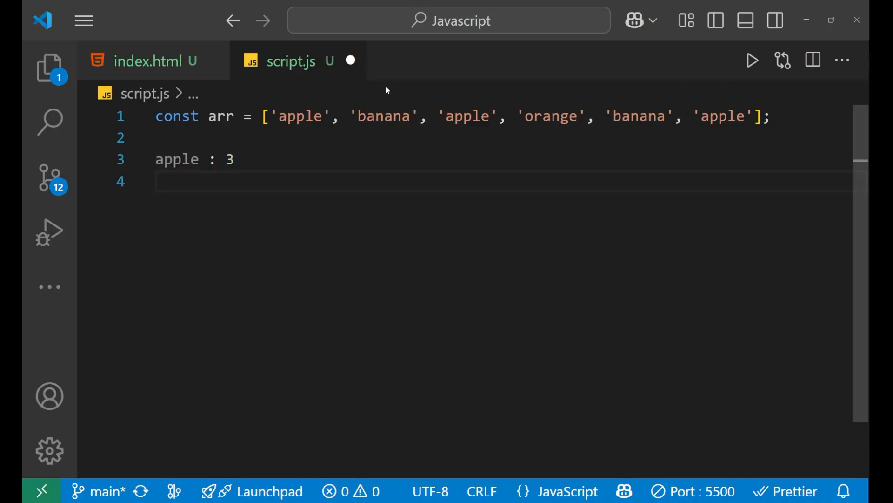
{"action": "type", "text": "banana"}
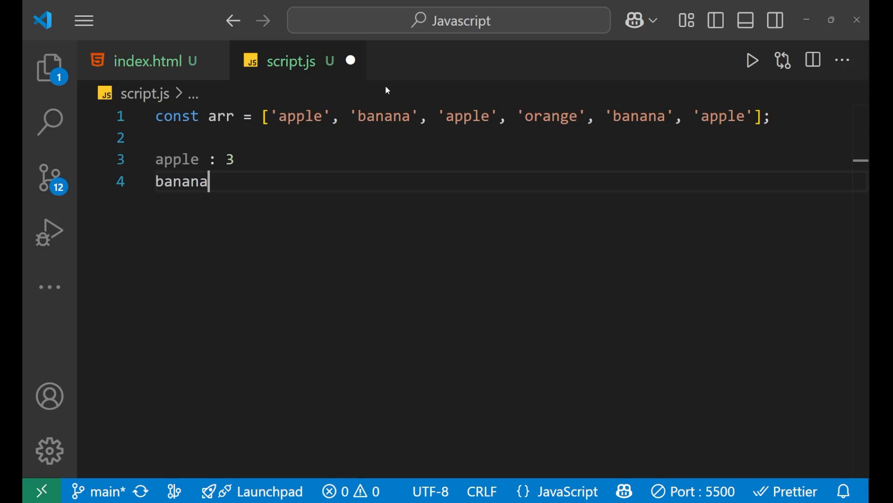
{"action": "type", "text": ": 2"}
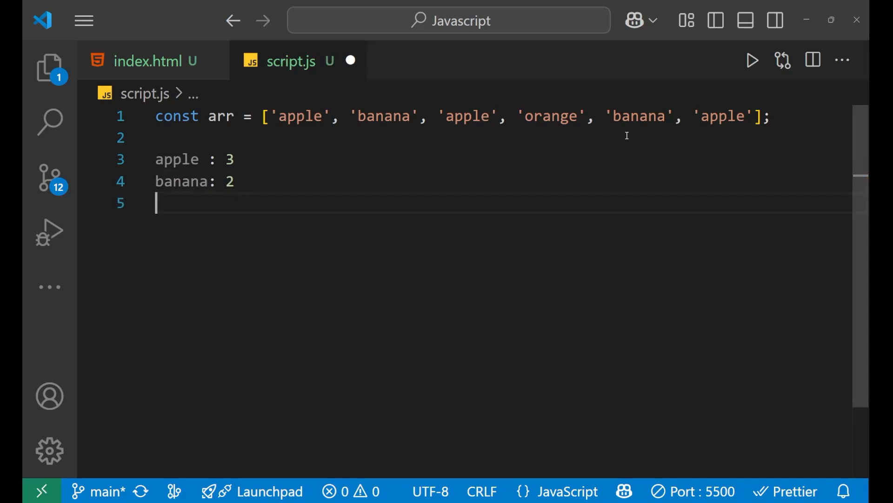
{"action": "type", "text": "o"}
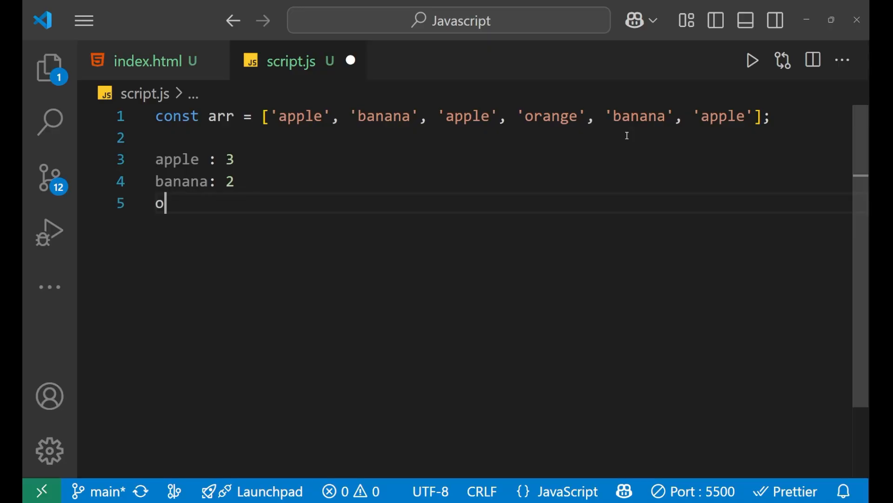
{"action": "type", "text": "range"}
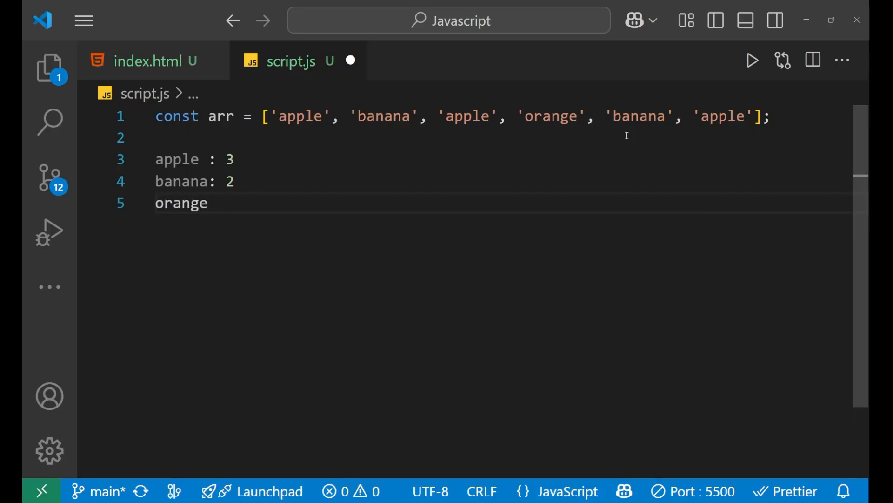
{"action": "type", "text": ": 1"}
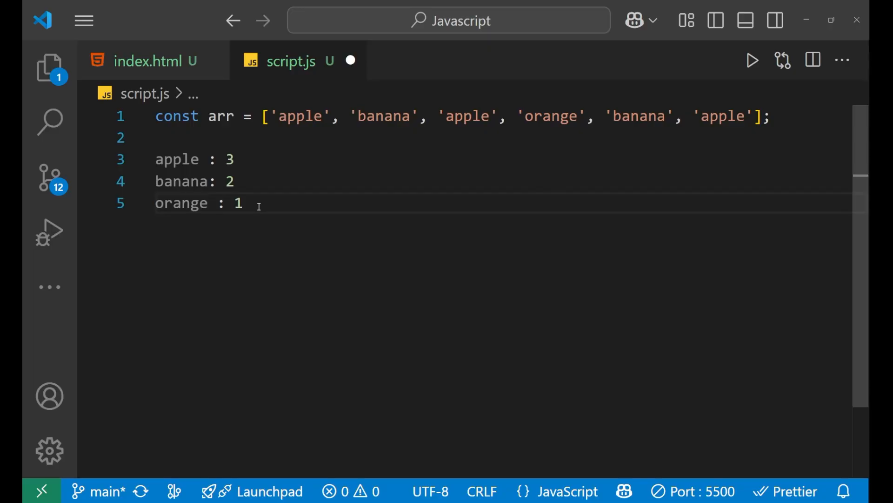
{"action": "key", "text": "ctrl+/"}
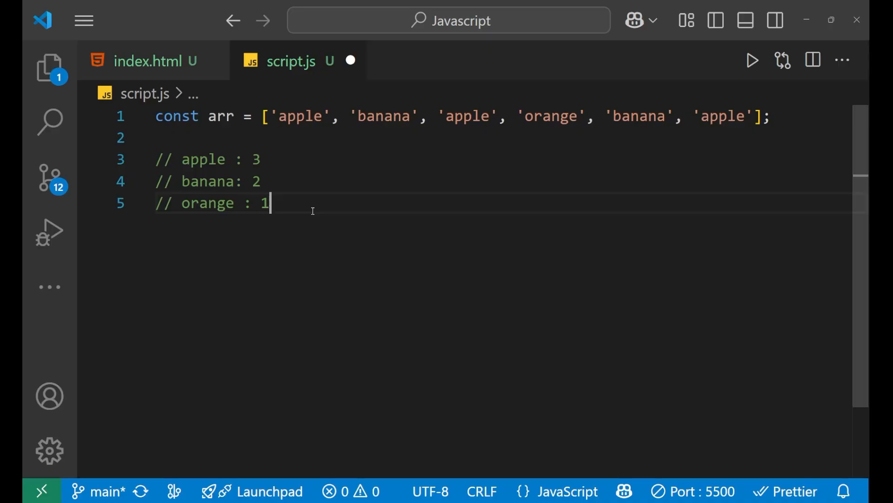
{"action": "key", "text": "Enter"}
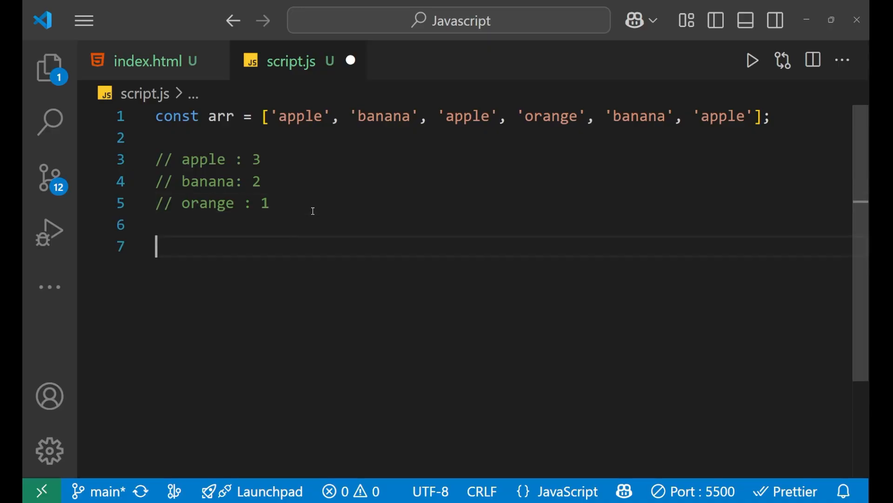
{"action": "type", "text": "re"}
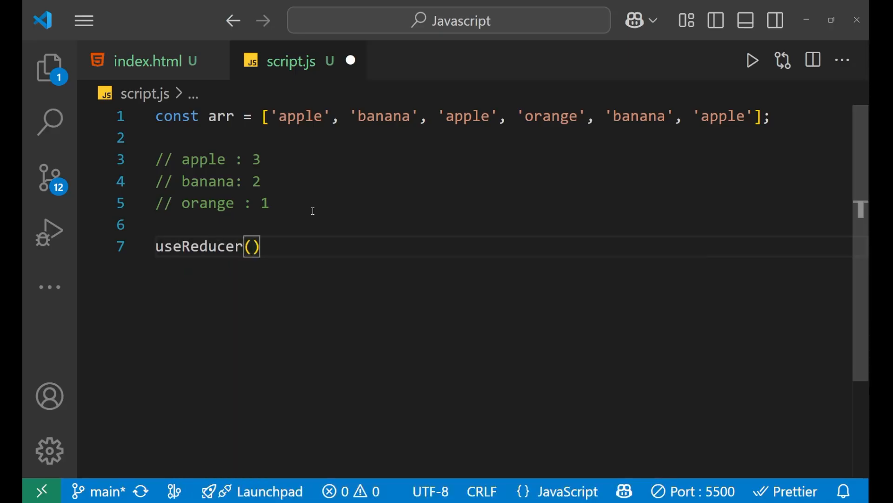
{"action": "type", "text": "reduce"}
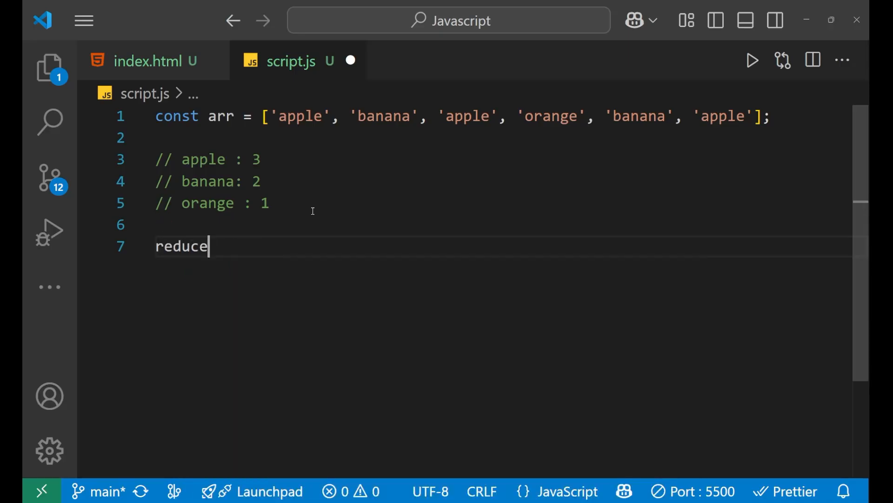
{"action": "type", "text": "();"}
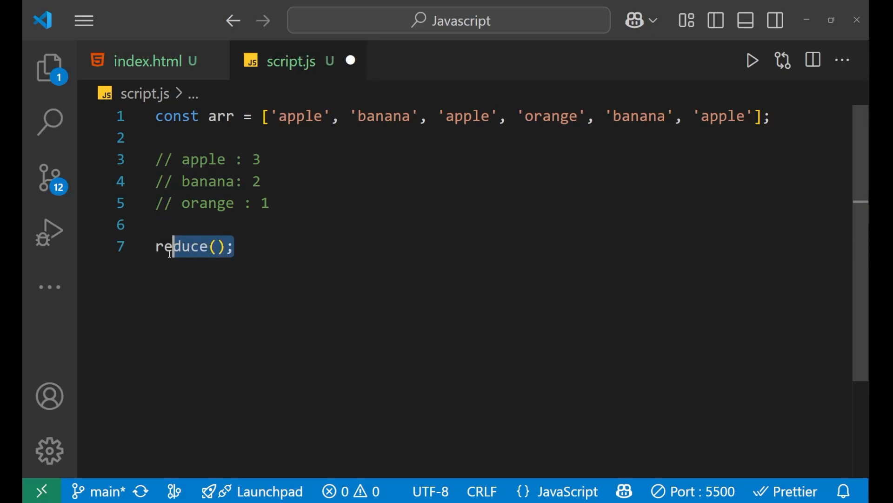
{"action": "double_click", "coordinate": [182, 246]}
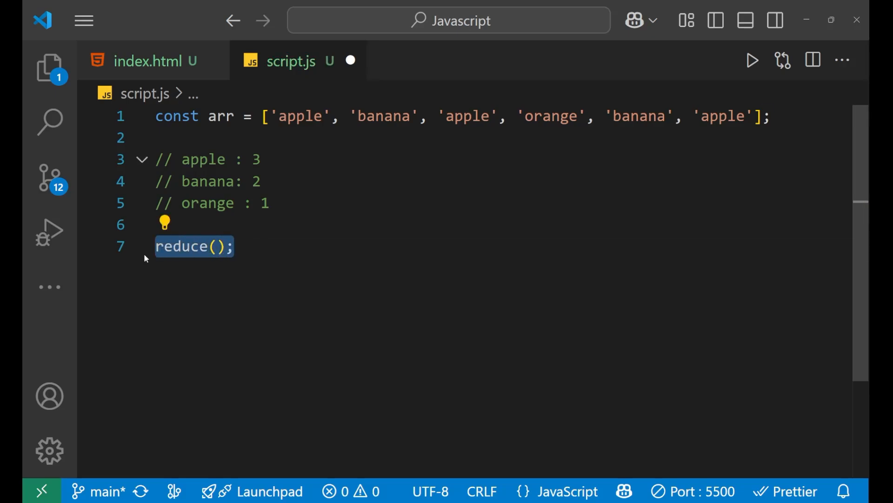
{"action": "key", "text": "Delete"}
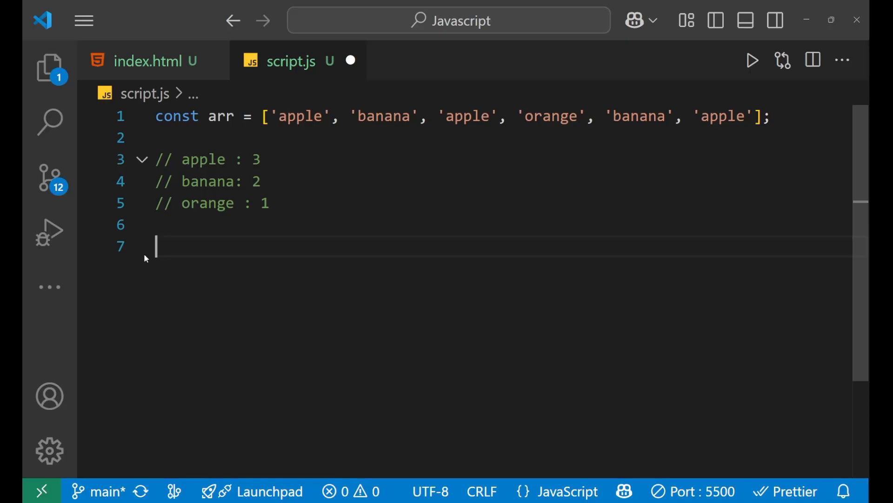
Write const frequency = arr.reduce((acc,curr)) on line 7
{"action": "type", "text": "const fre"}
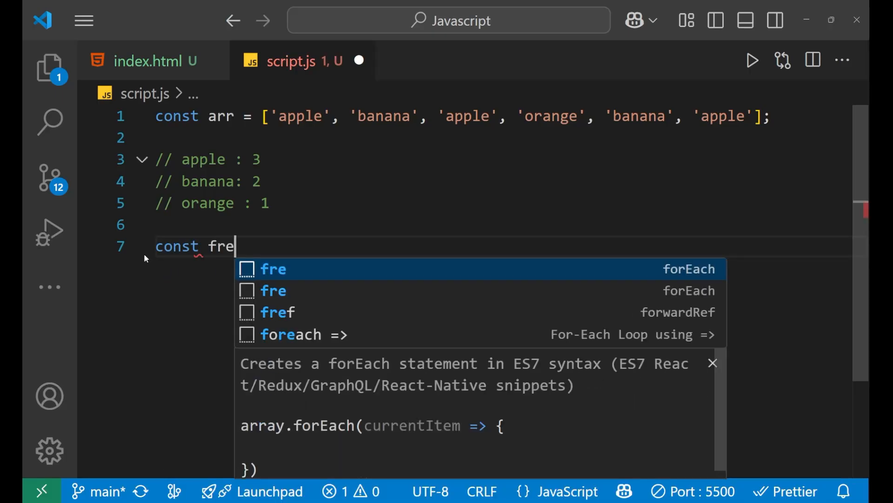
{"action": "type", "text": "quency"}
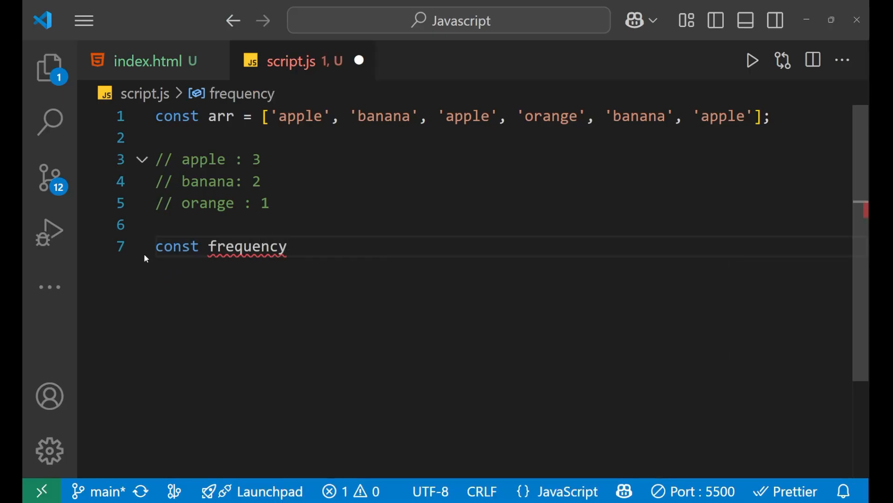
{"action": "type", "text": "="}
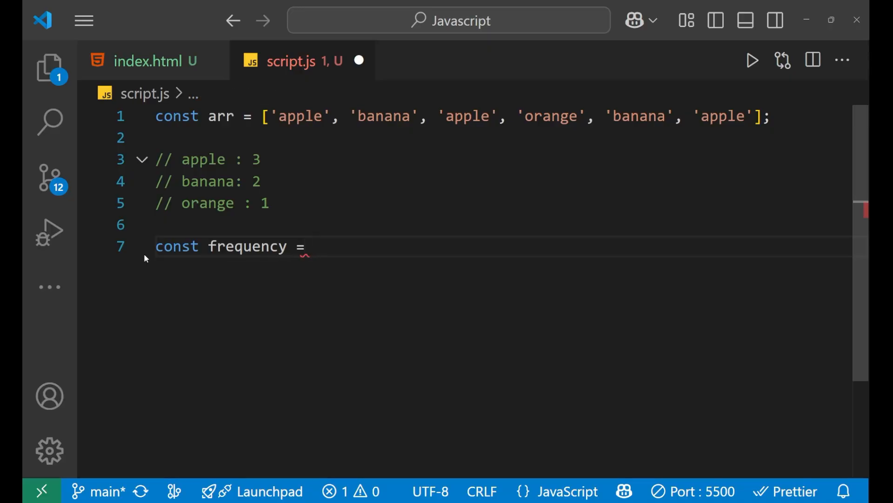
{"action": "type", "text": "a"}
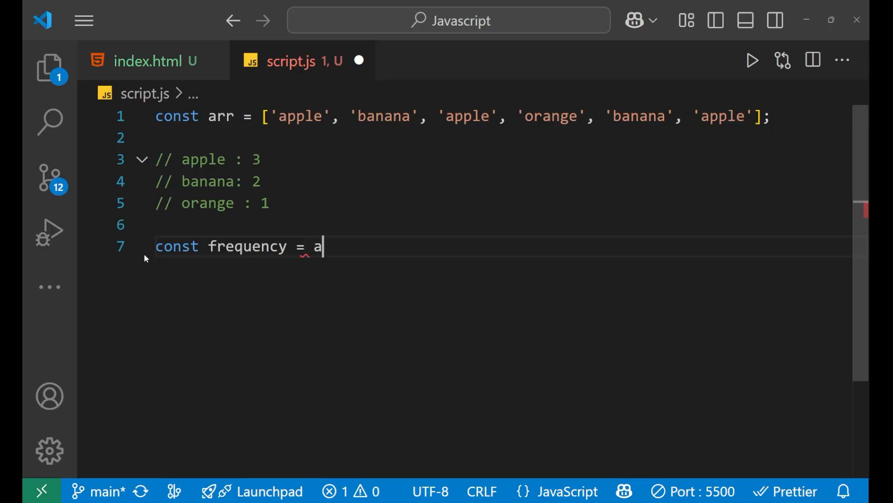
{"action": "type", "text": "rr"}
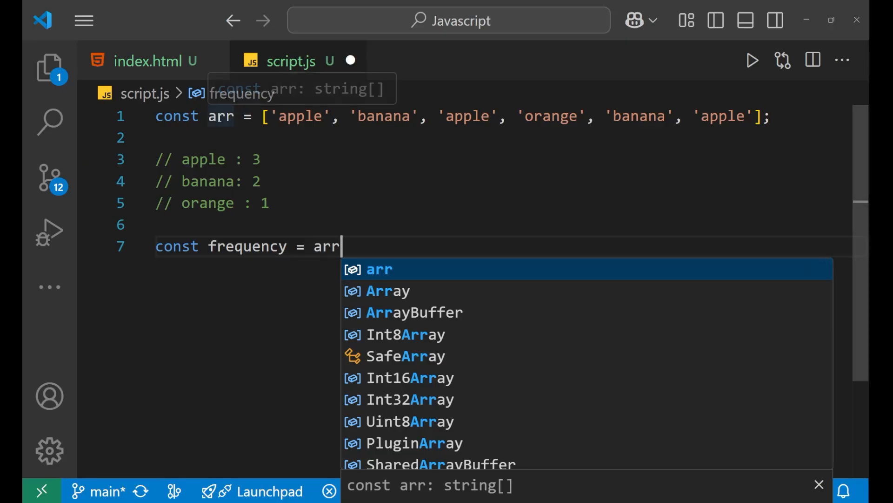
{"action": "type", "text": ".reduce((acc,"}
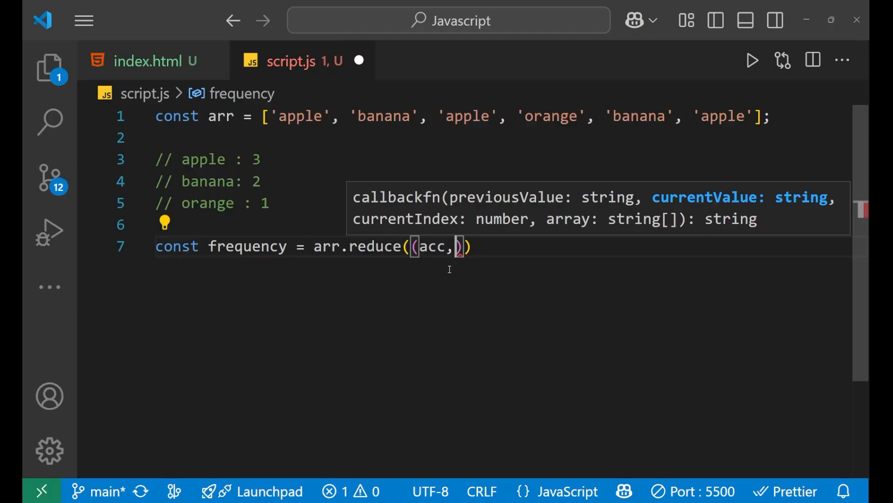
{"action": "type", "text": "C"}
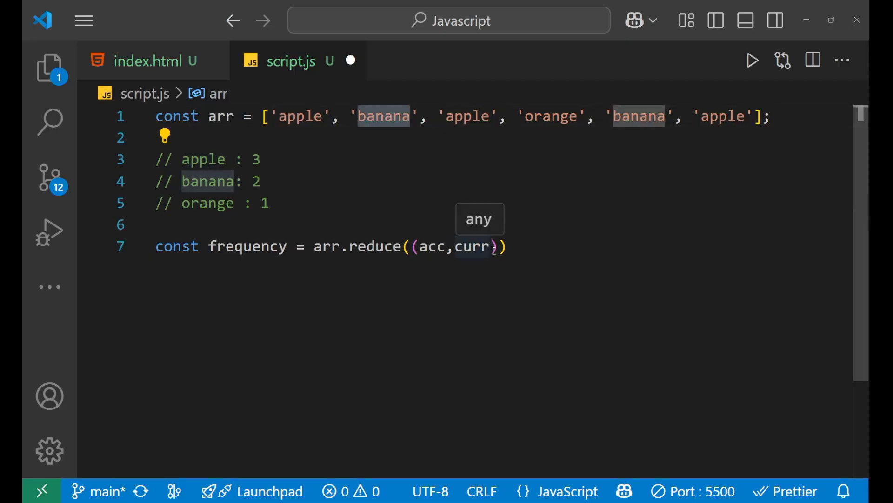
Open the callback body with => { and write acc[curr] = acc[curr]
{"action": "type", "text": "="}
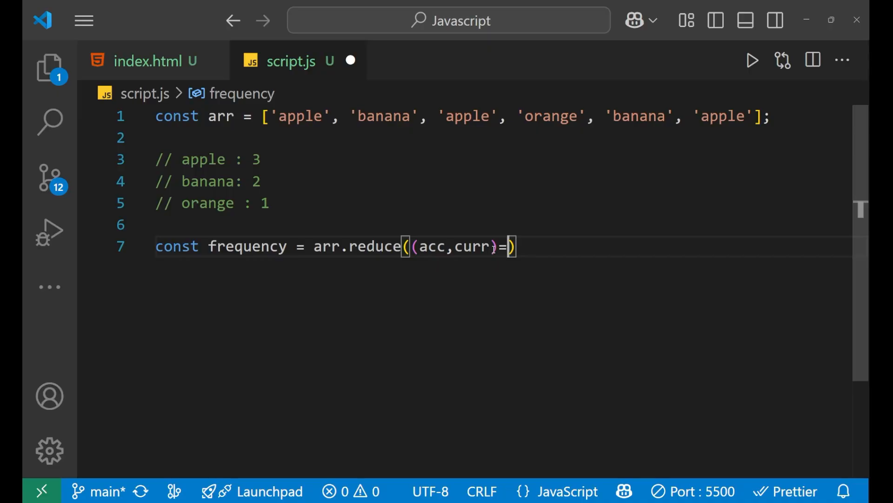
{"action": "type", "text": "{"}
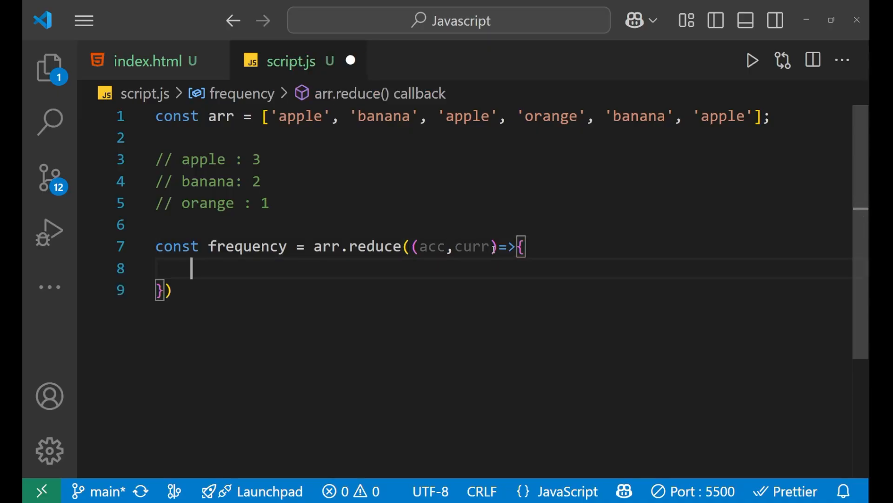
{"action": "type", "text": "acc["}
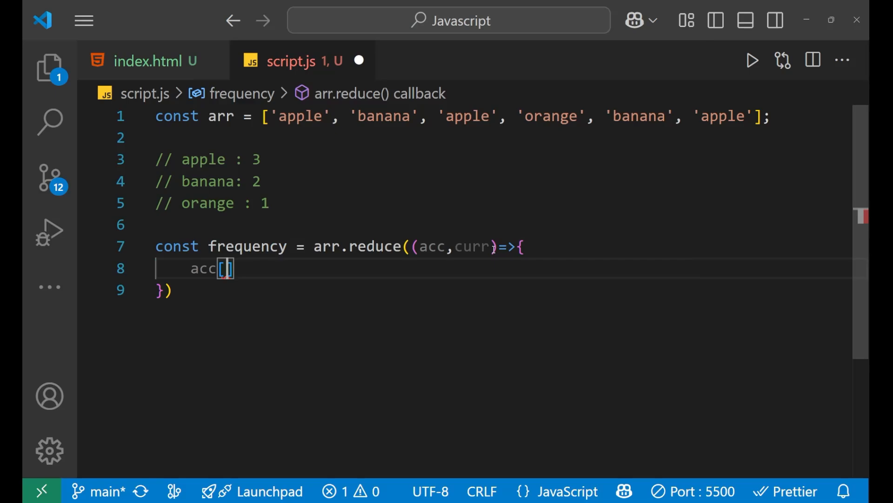
{"action": "type", "text": "curr"}
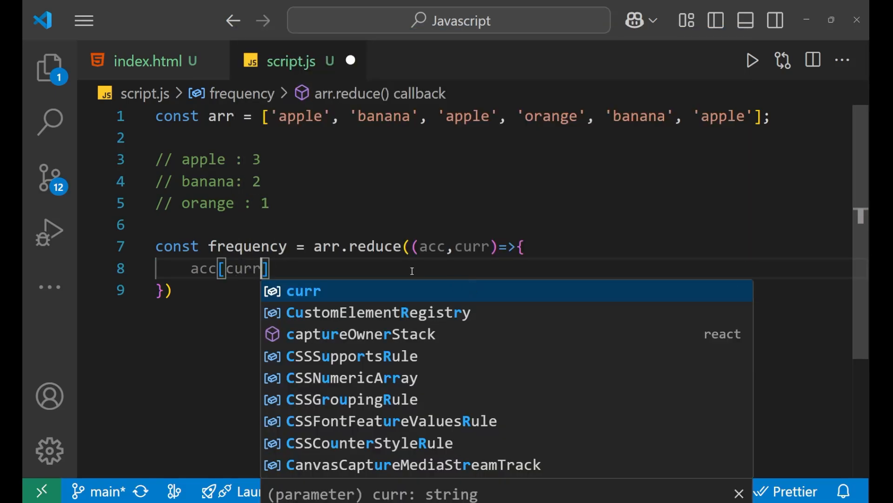
{"action": "type", "text": "= ("}
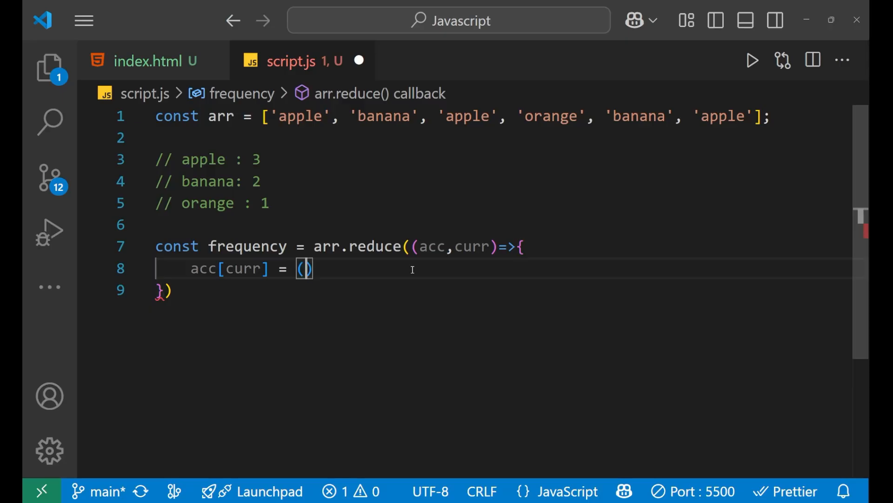
{"action": "type", "text": "acc"}
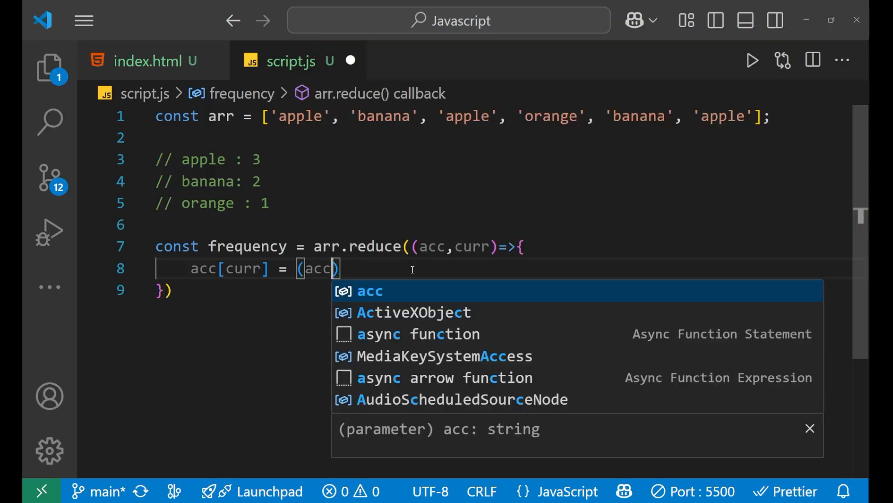
{"action": "type", "text": "[c"}
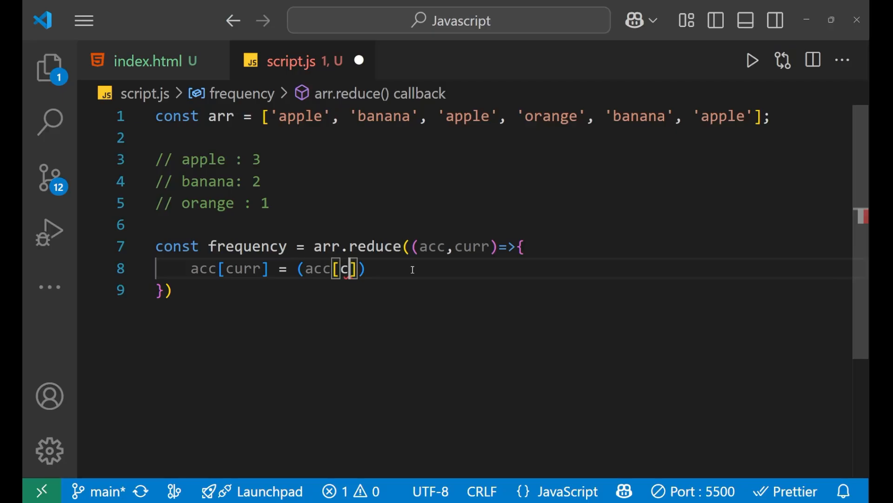
{"action": "type", "text": "urr"}
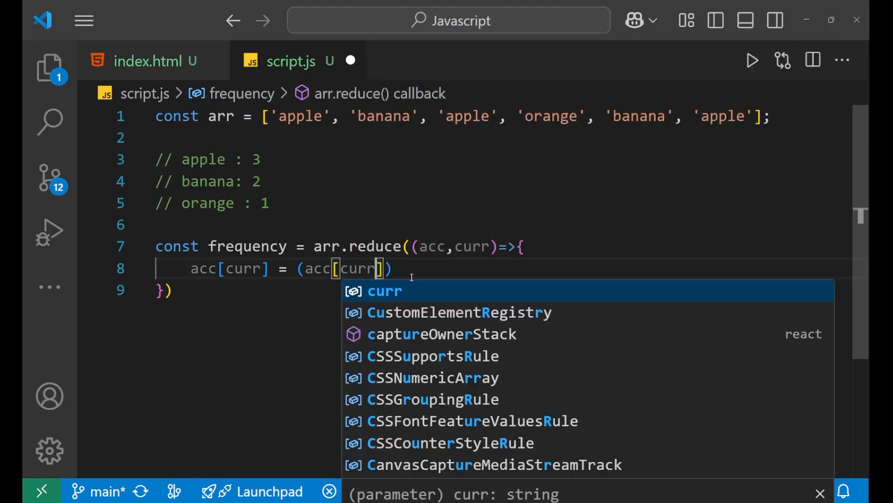
{"action": "key", "text": "Escape"}
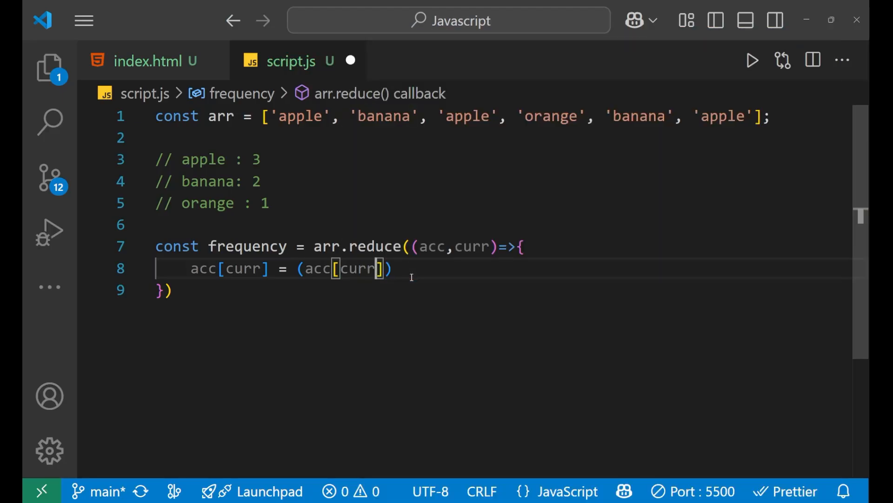
Complete line 8 as acc[curr] = (acc[curr] || 0) +1;
{"action": "type", "text": "||"}
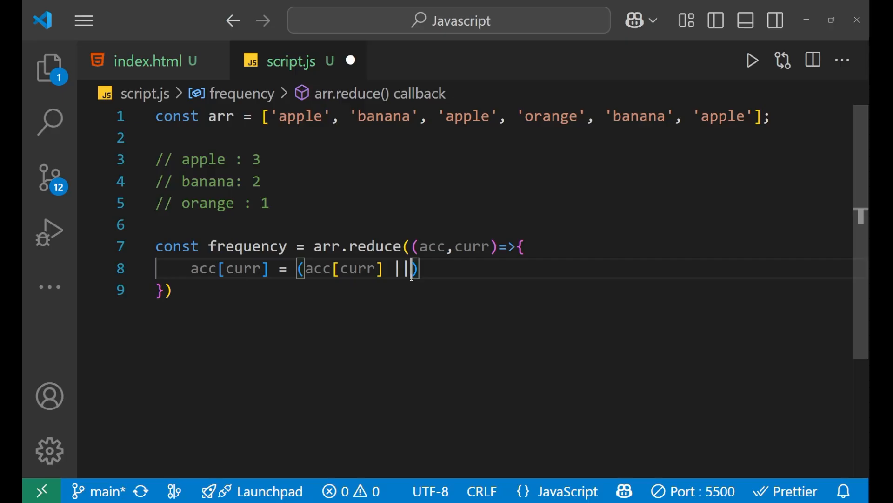
{"action": "type", "text": "0"}
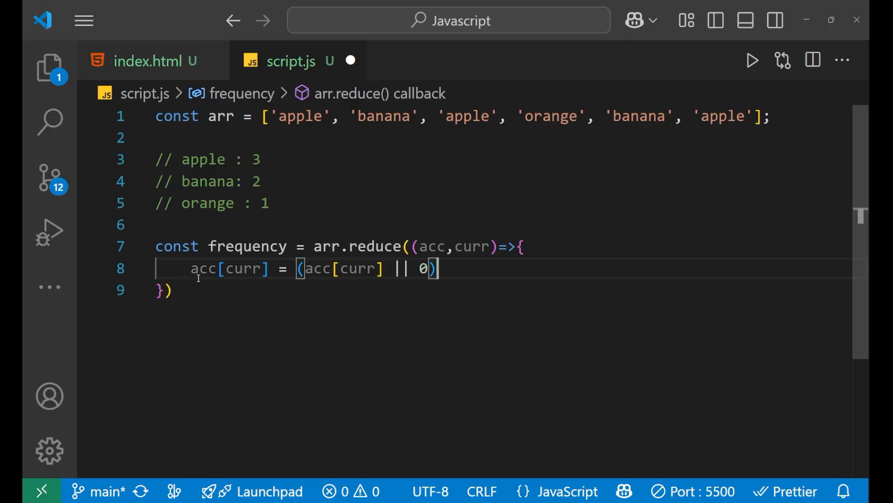
{"action": "left_click_drag", "start_coordinate": [191, 268], "coordinate": [436, 269]}
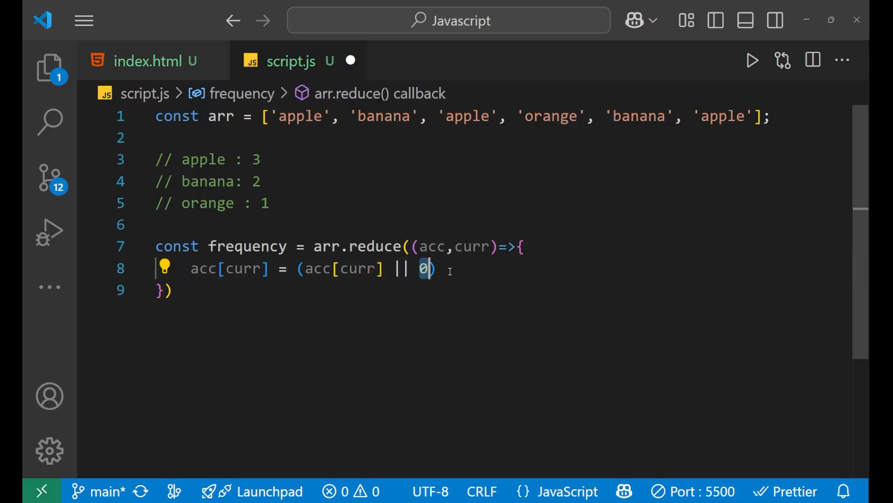
{"action": "type", "text": "+"}
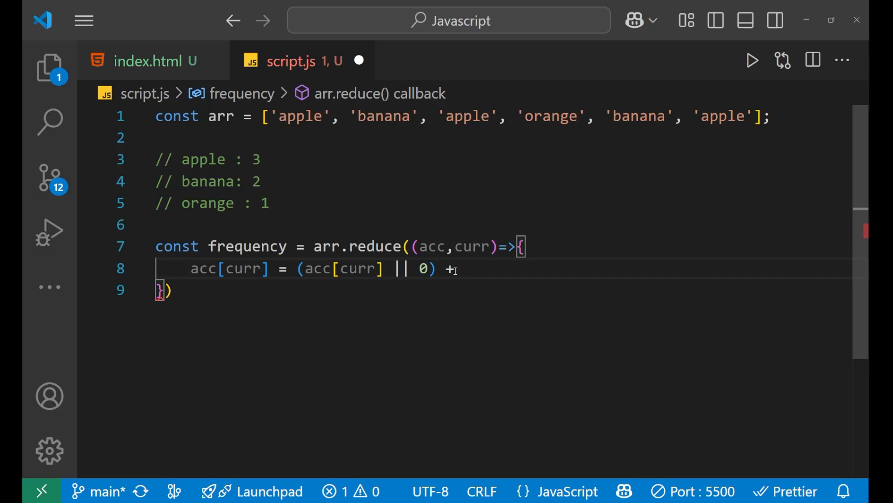
{"action": "type", "text": "1;"}
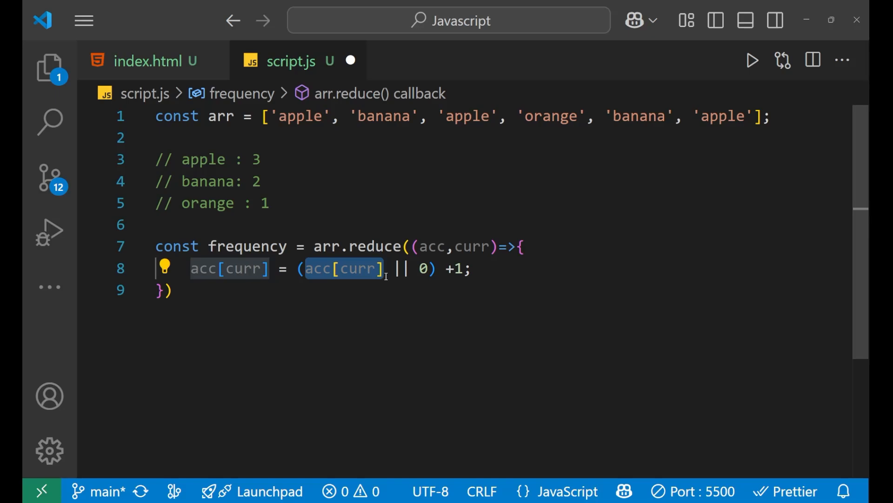
{"action": "left_click", "coordinate": [257, 160]}
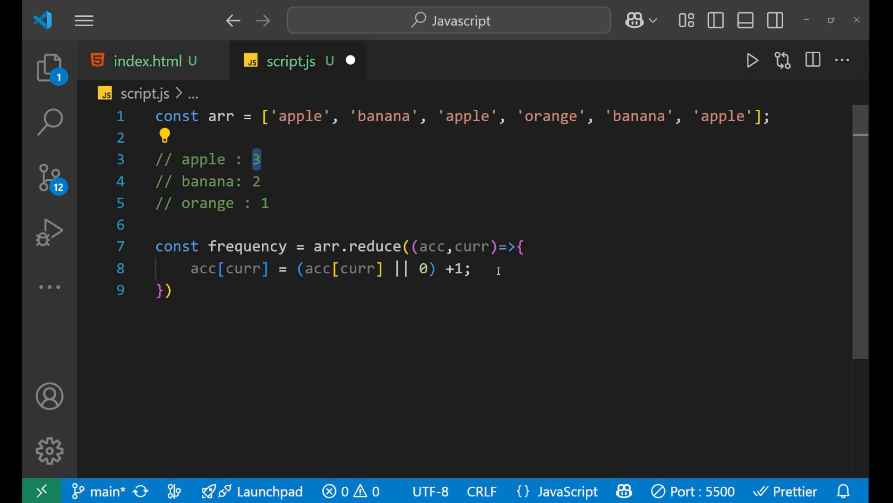
Add return acc; inside the callback and pass {} as reduce's initial value
{"action": "key", "text": "Enter"}
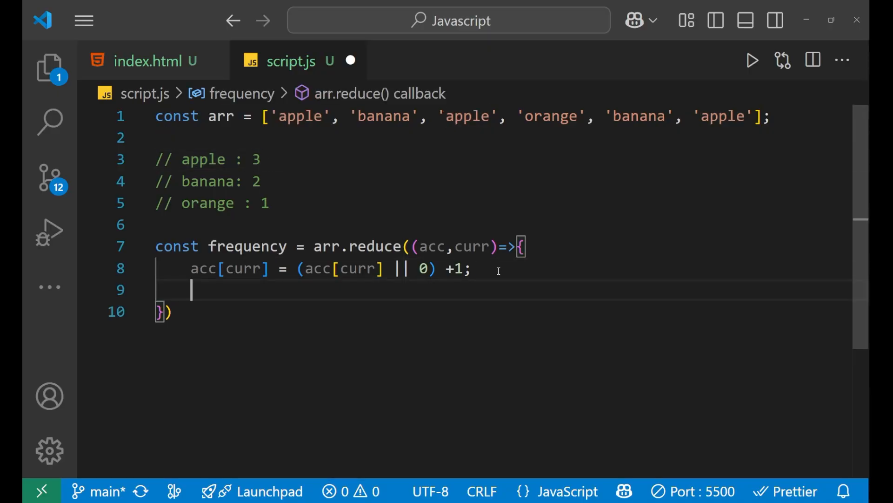
{"action": "type", "text": "return"}
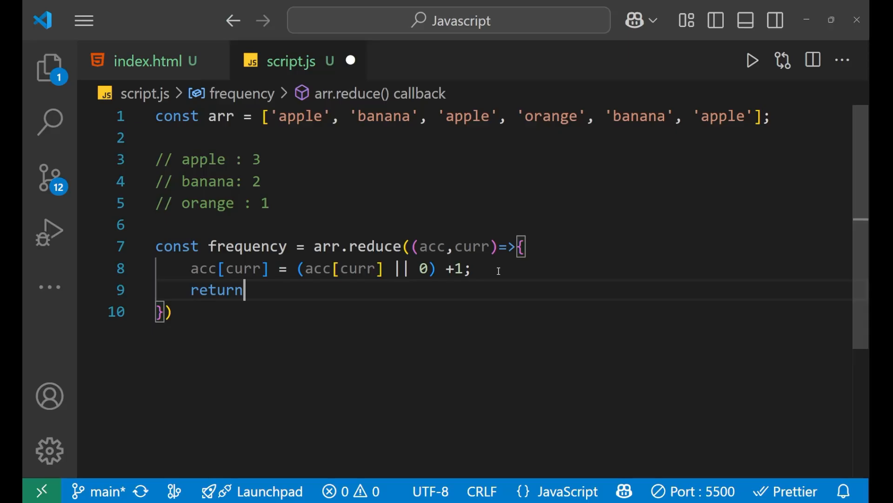
{"action": "type", "text": "acc"}
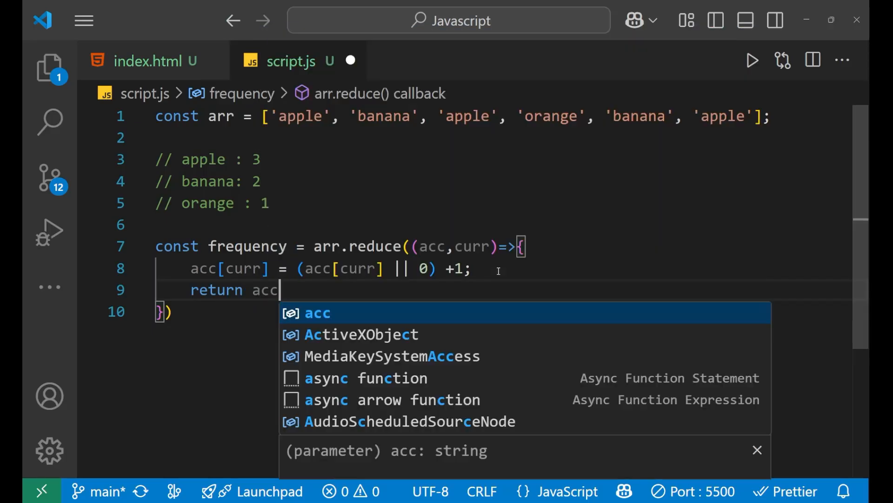
{"action": "type", "text": ";"}
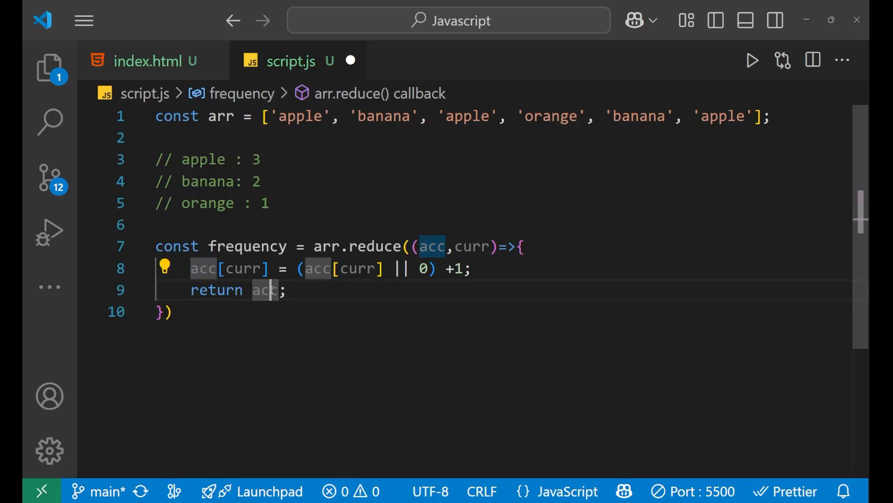
{"action": "left_click", "coordinate": [263, 290]}
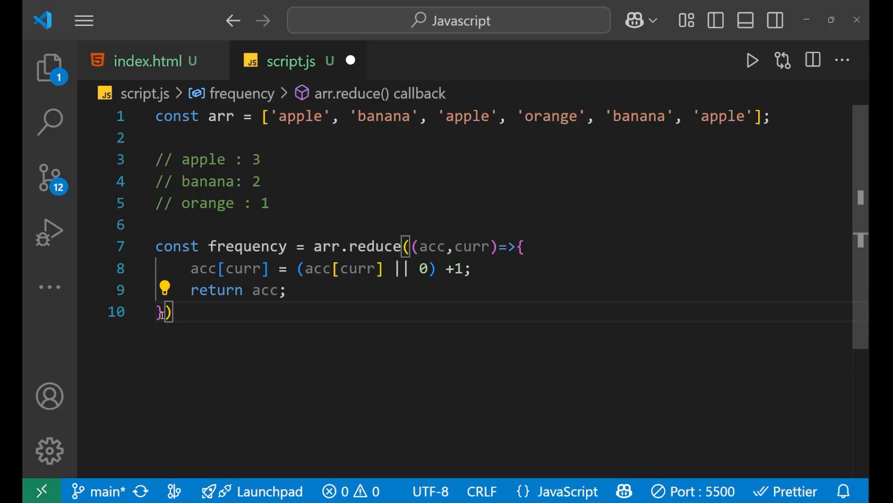
{"action": "type", "text": ",{}"}
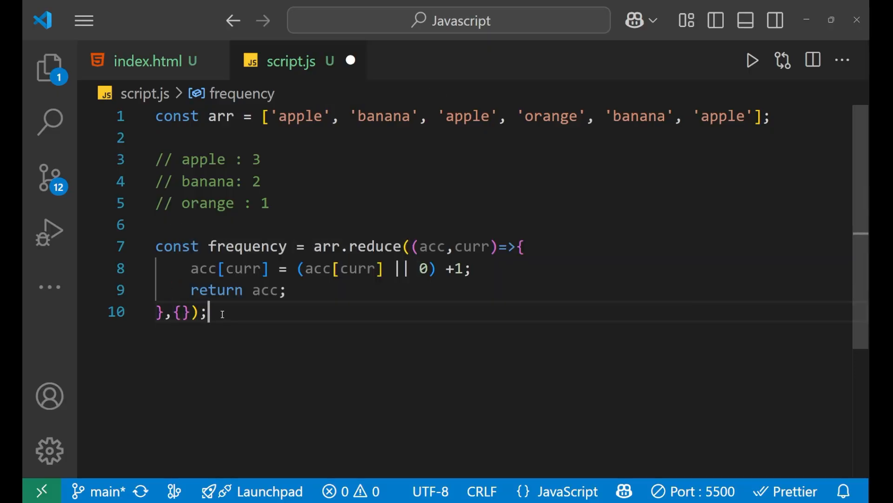
{"action": "key", "text": "Enter"}
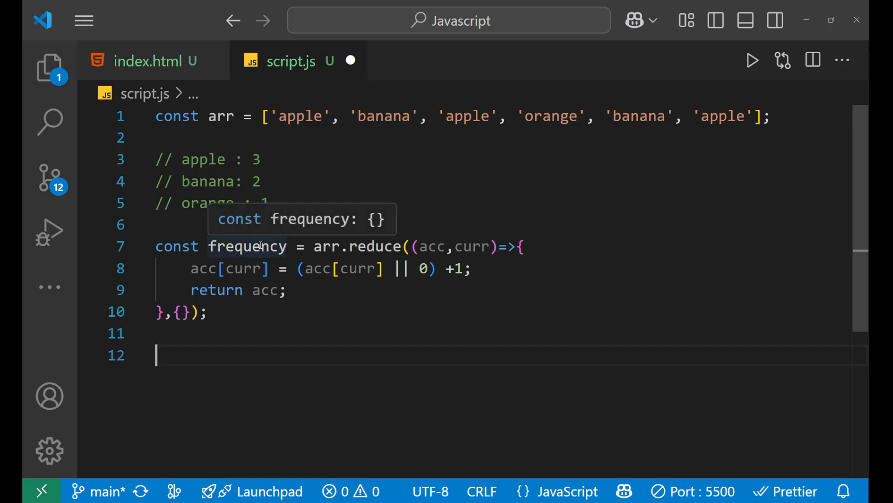
Type console.log() on line 12 and open the PowerShell terminal
{"action": "type", "text": "console.log("}
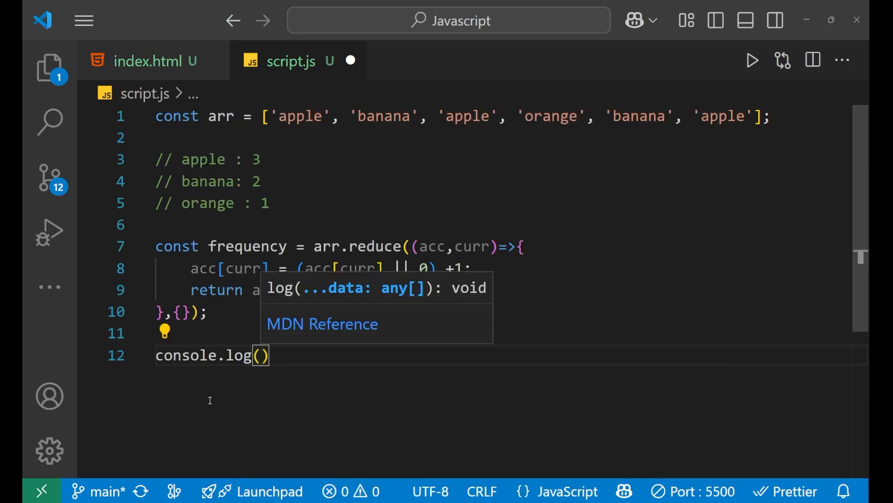
{"action": "type", "text": "frqu"}
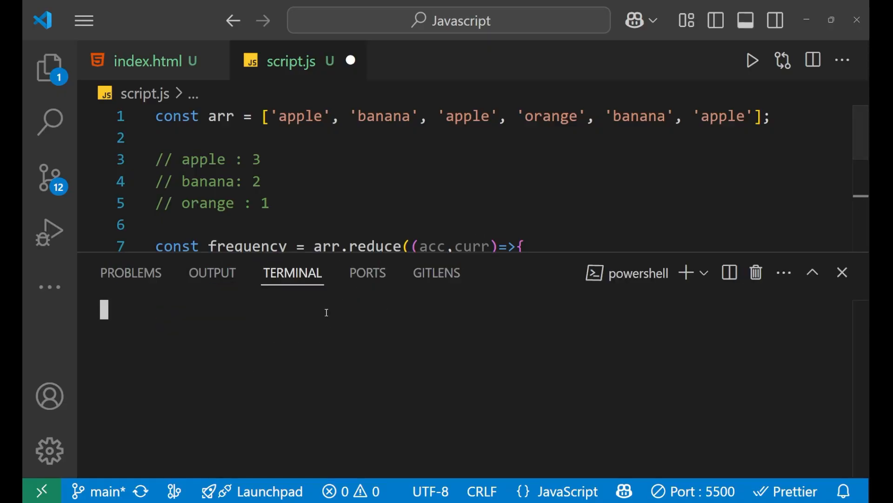
{"action": "mouse_move", "coordinate": [303, 317]}
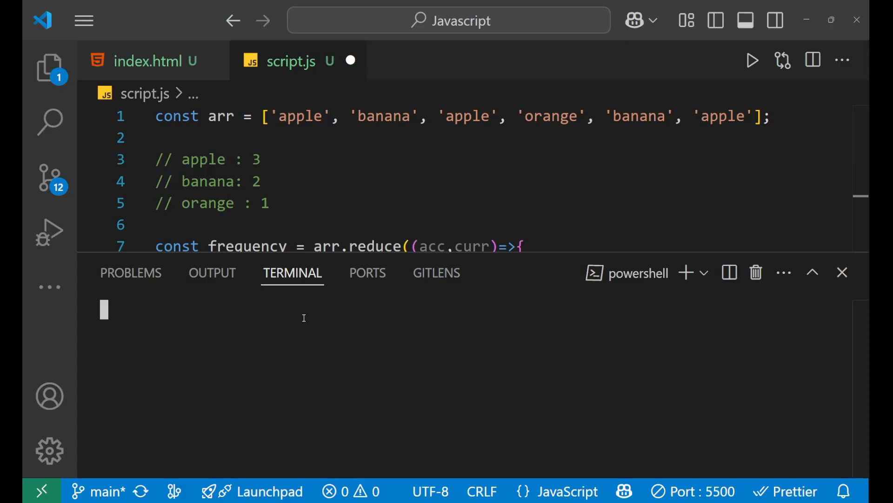
{"action": "mouse_move", "coordinate": [325, 204]}
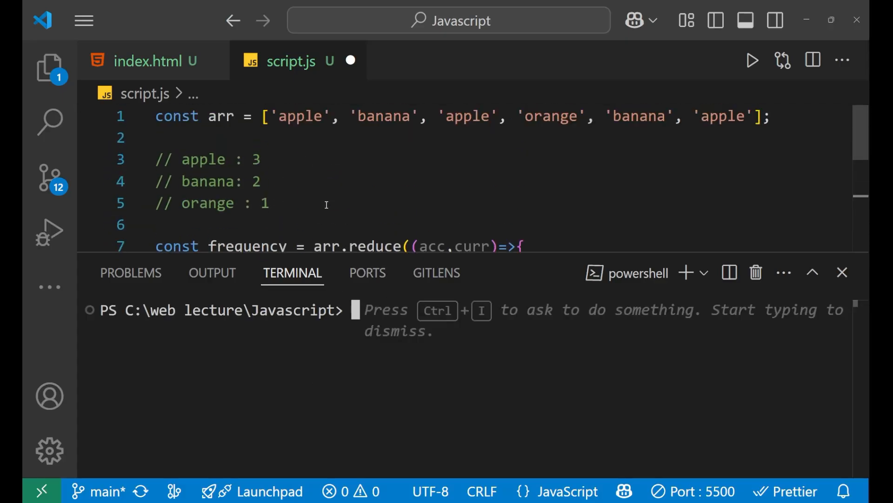
Run node script.js in the terminal and put frequency inside console.log()
{"action": "type", "text": "node"}
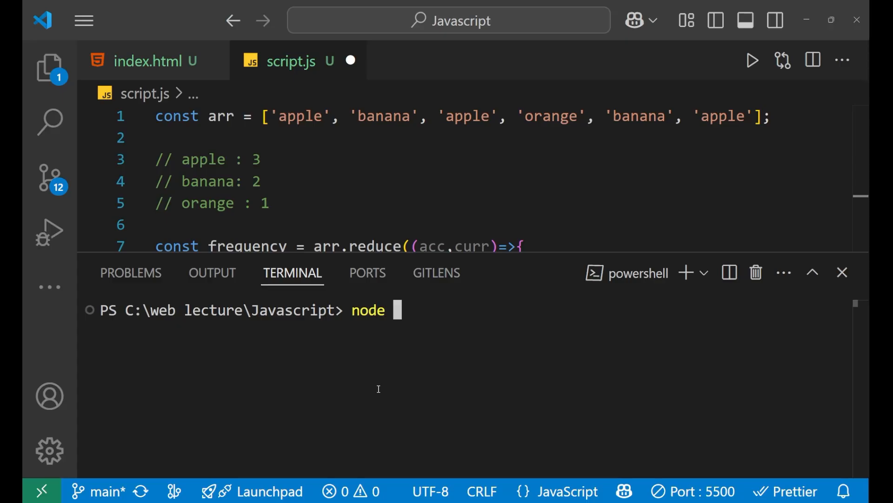
{"action": "type", "text": "script.js"}
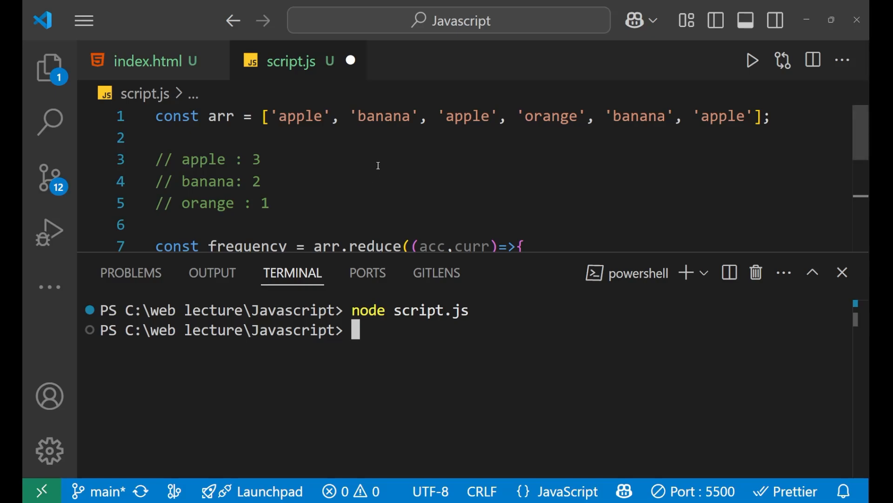
{"action": "scroll", "scroll_direction": "down", "scroll_amount": 3}
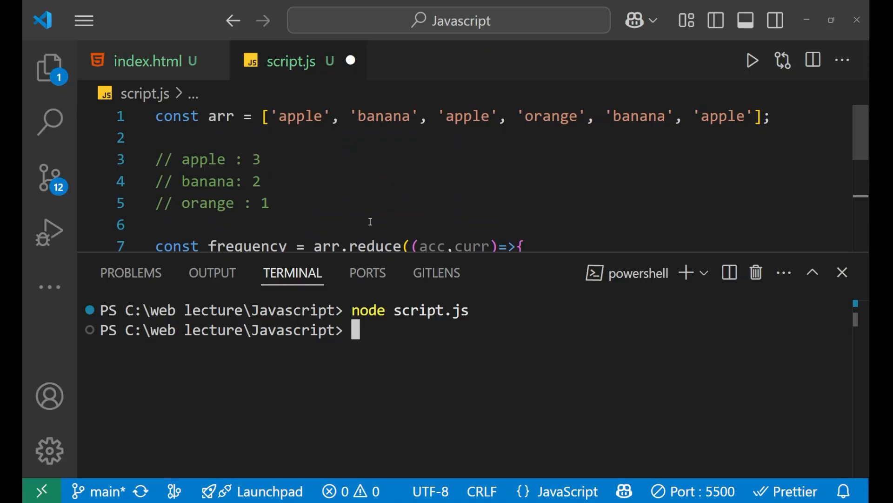
{"action": "type", "text": "nod"}
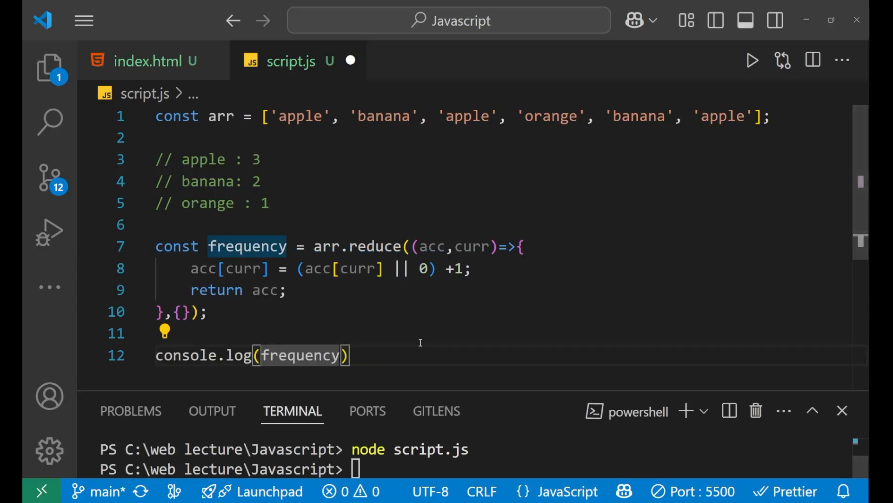
{"action": "left_click", "coordinate": [148, 61]}
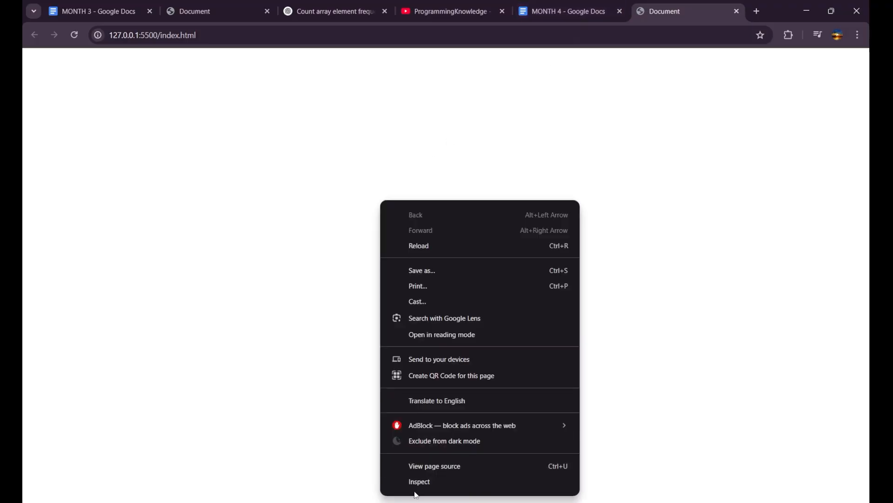
Inspect the page, switch to Console, and expand the logged frequency Object
{"action": "left_click", "coordinate": [419, 480]}
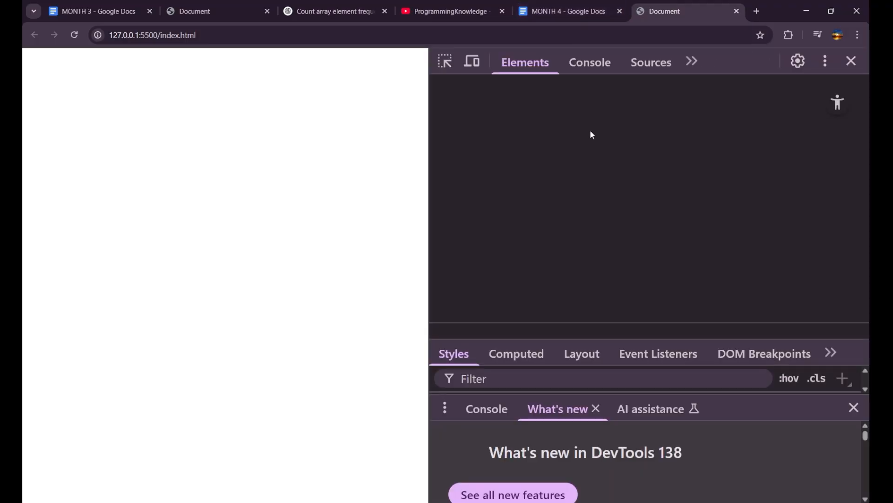
{"action": "left_click", "coordinate": [589, 62]}
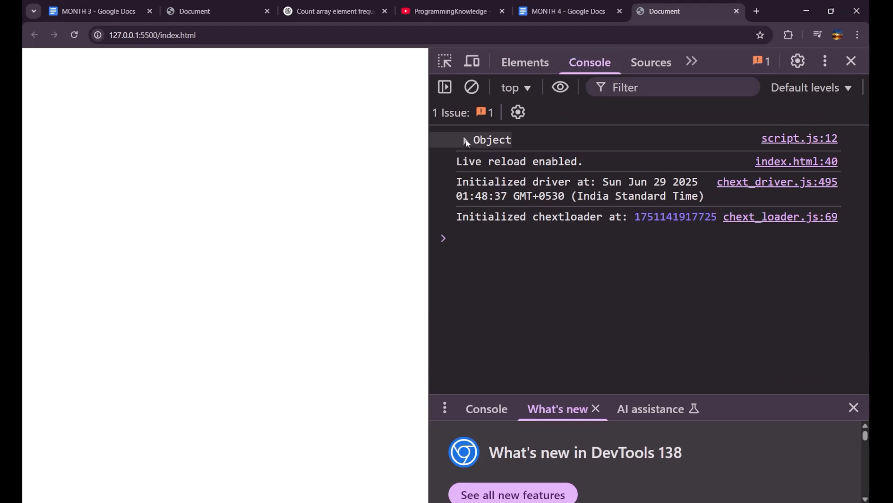
{"action": "left_click", "coordinate": [465, 140]}
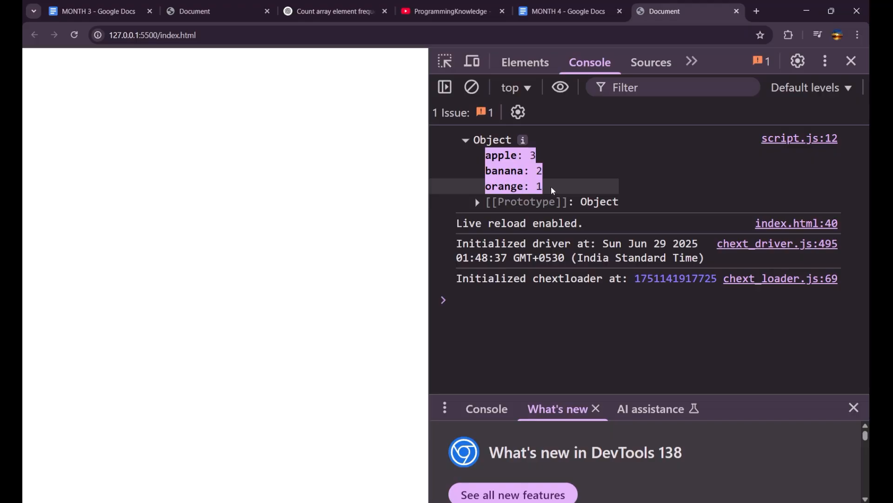
{"action": "mouse_move", "coordinate": [334, 206]}
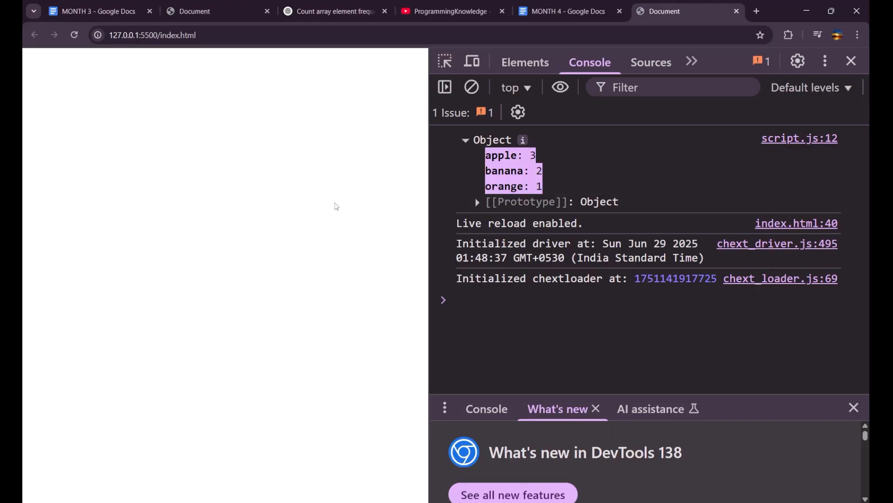